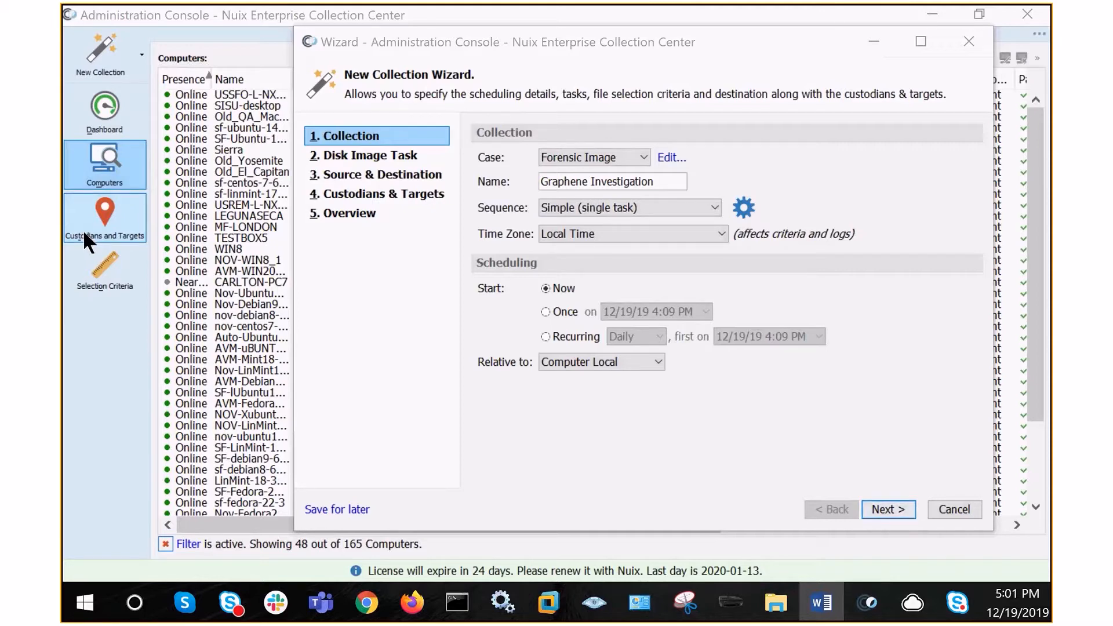
# Step: Create the 'Graphene Investigation' collection under the Forensic Image case, starting now
pyautogui.click(889, 509)
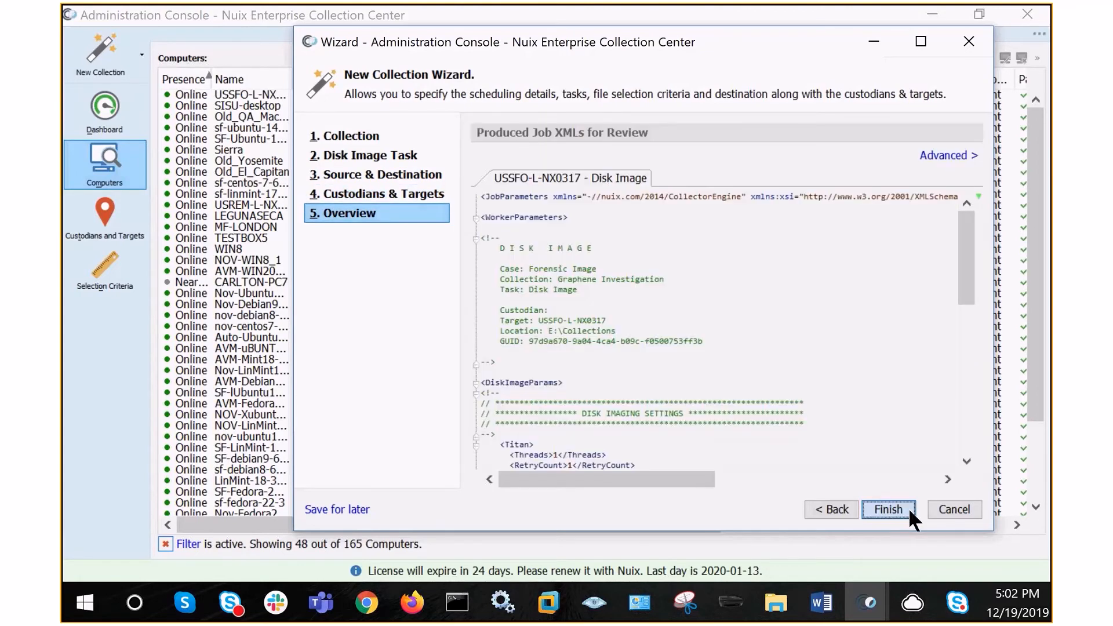
pyautogui.moveTo(575, 153)
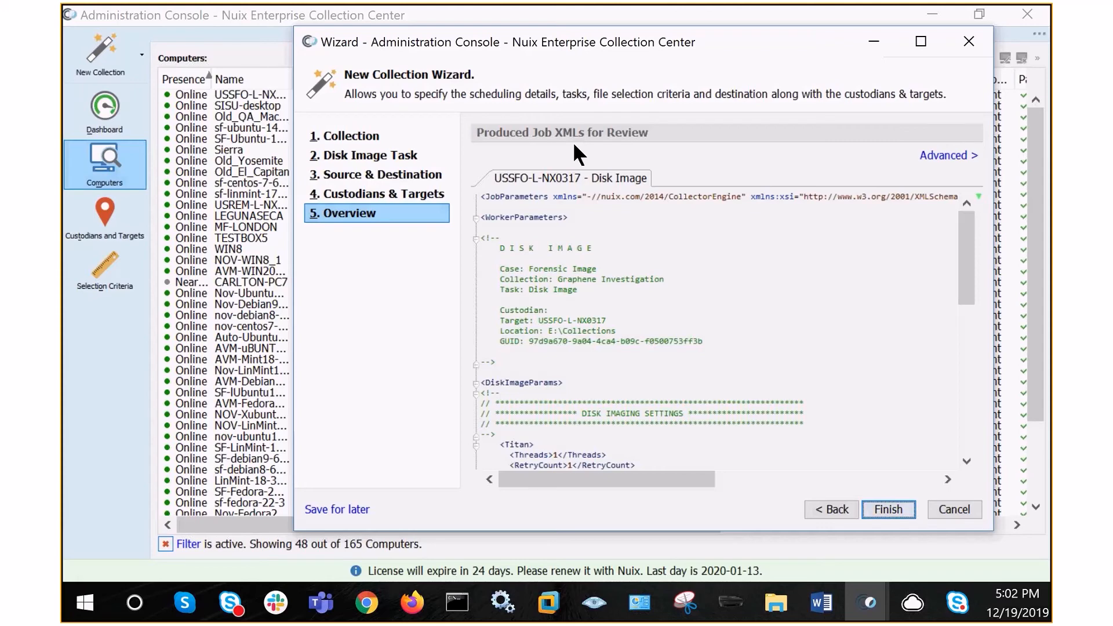